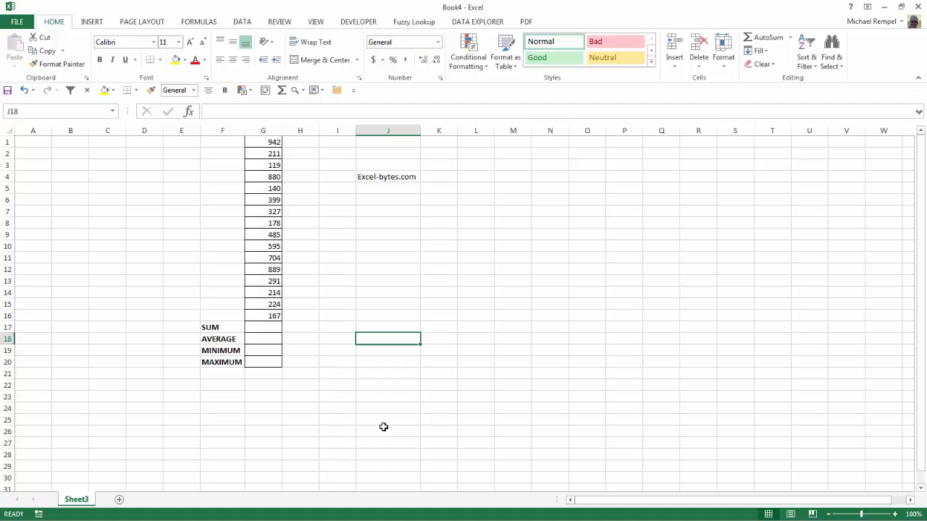
mouse_move(390, 190)
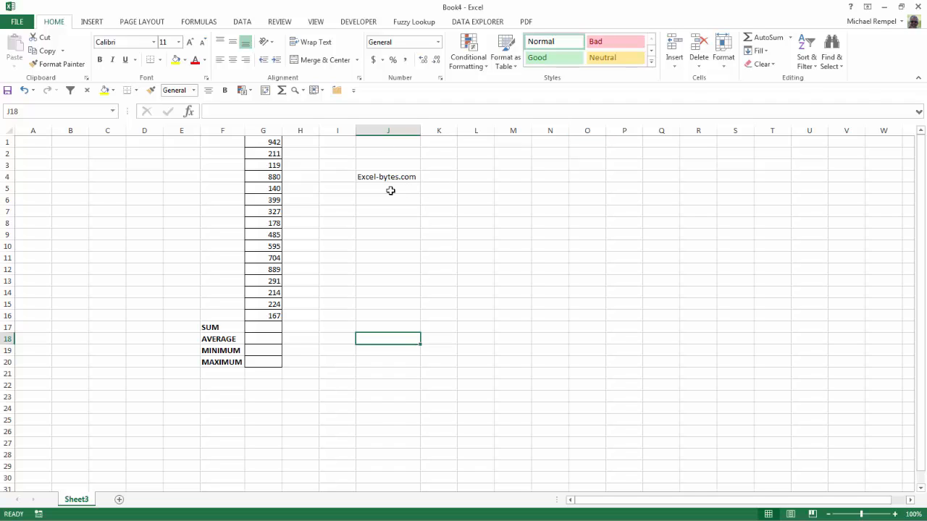
Copy 'Excel-bytes.com' from J4 into J5 and J6 with Ctrl+'
left_click(388, 188)
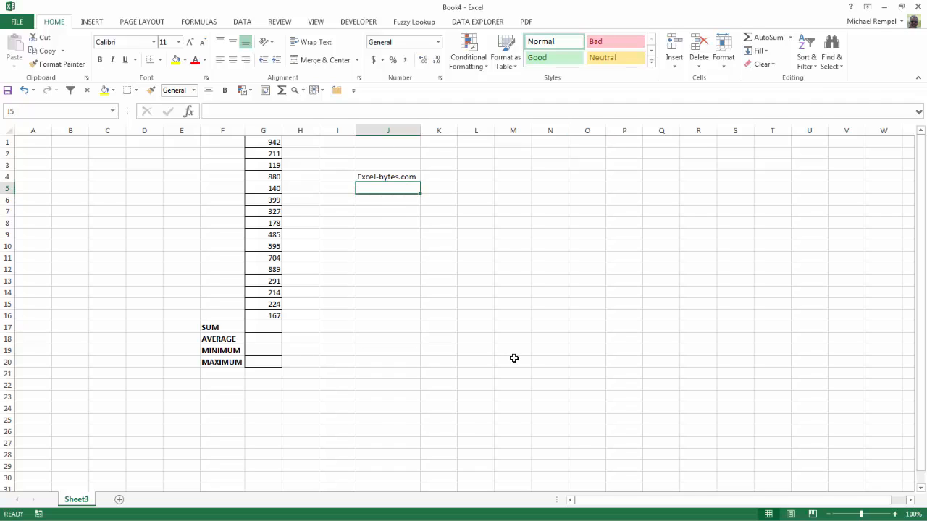
key("ctrl+'")
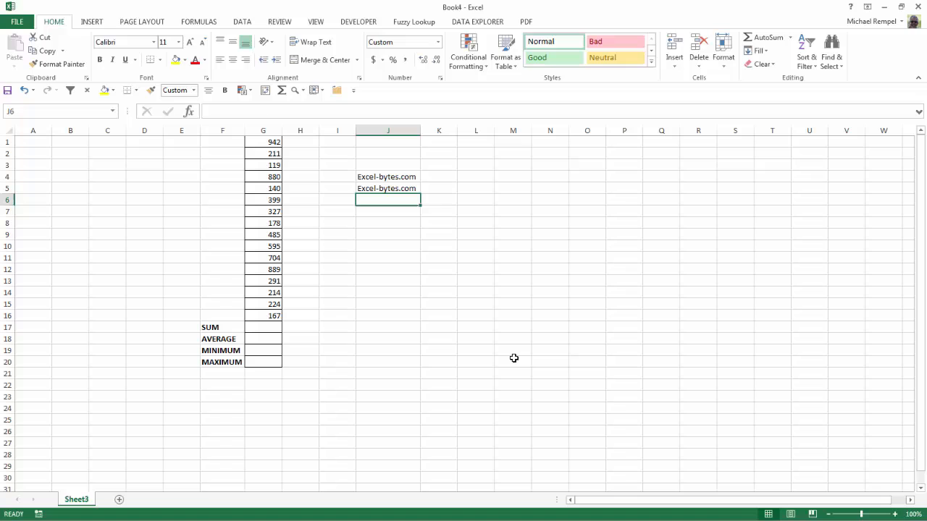
type("Excel-bytes.com")
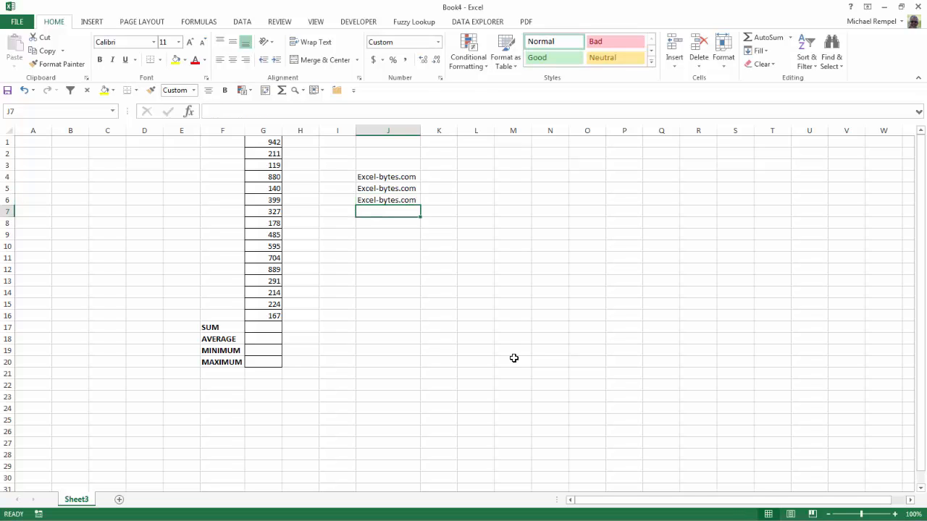
left_click(388, 189)
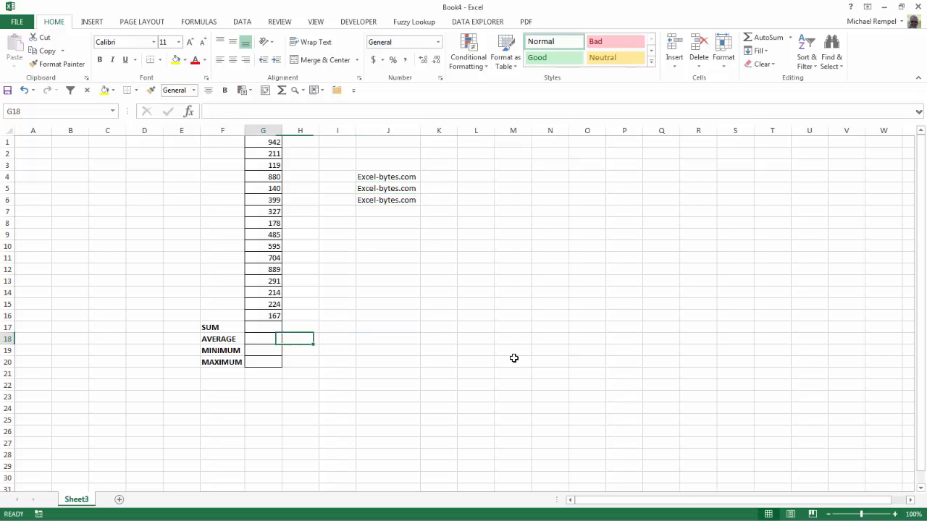
Enter =SUM(G1:G16) into G17:G20, giving 6765 in all four rows
left_click(263, 327)
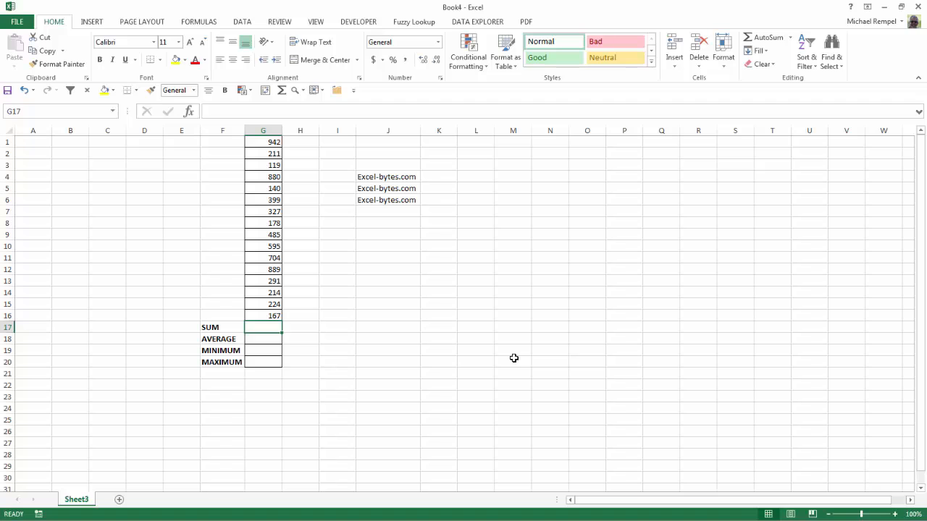
type("=SUM(G1:G16)")
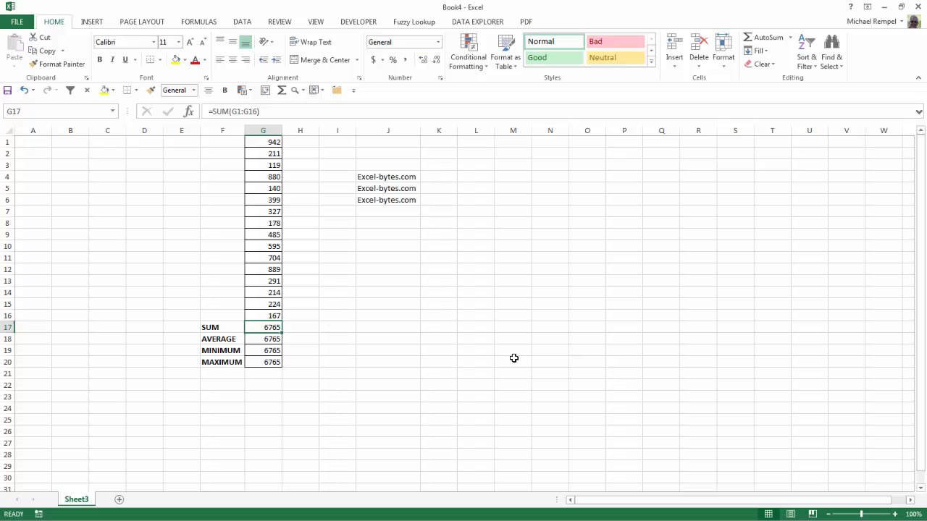
left_click(263, 362)
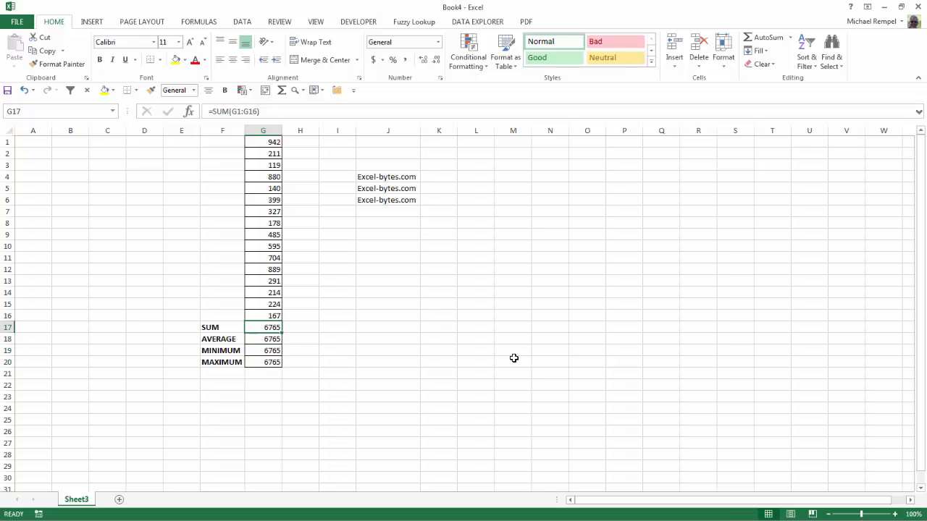
mouse_move(333, 342)
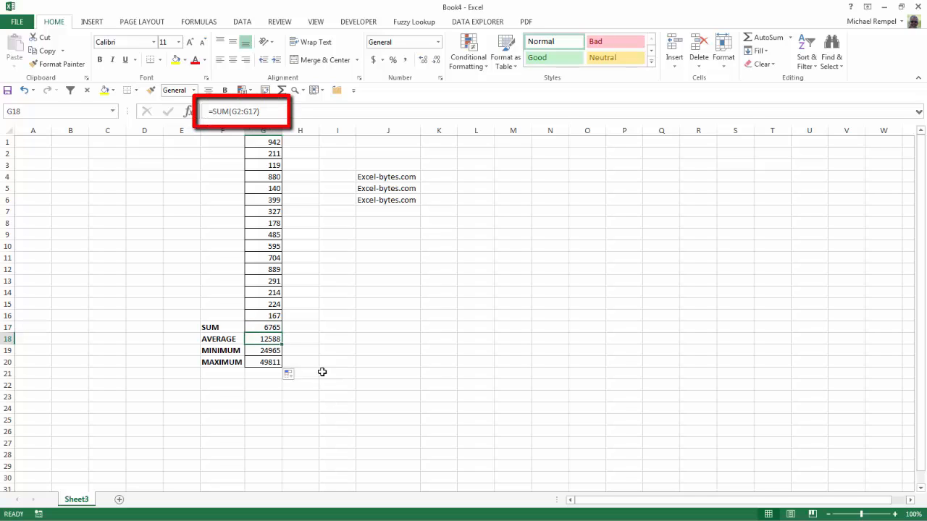
Delete the copied 6765 results from G18:G20
left_click(263, 351)
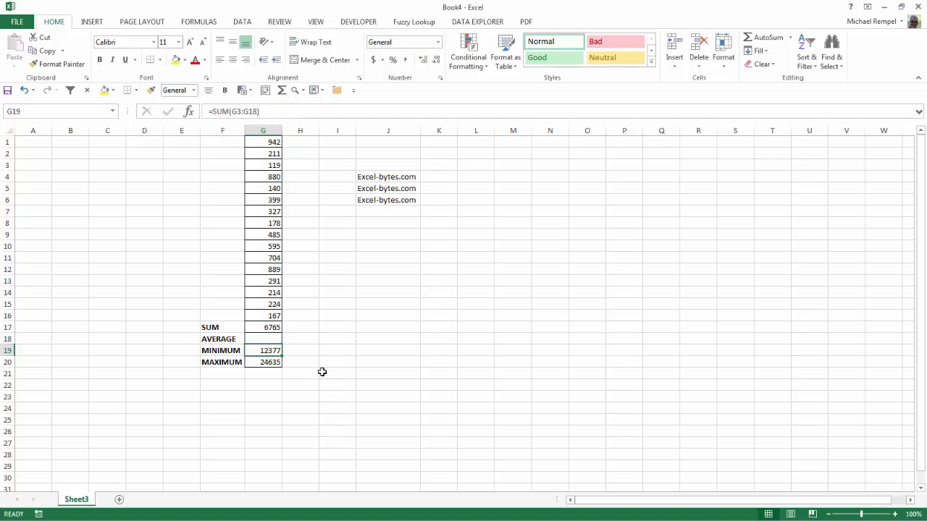
key("Delete")
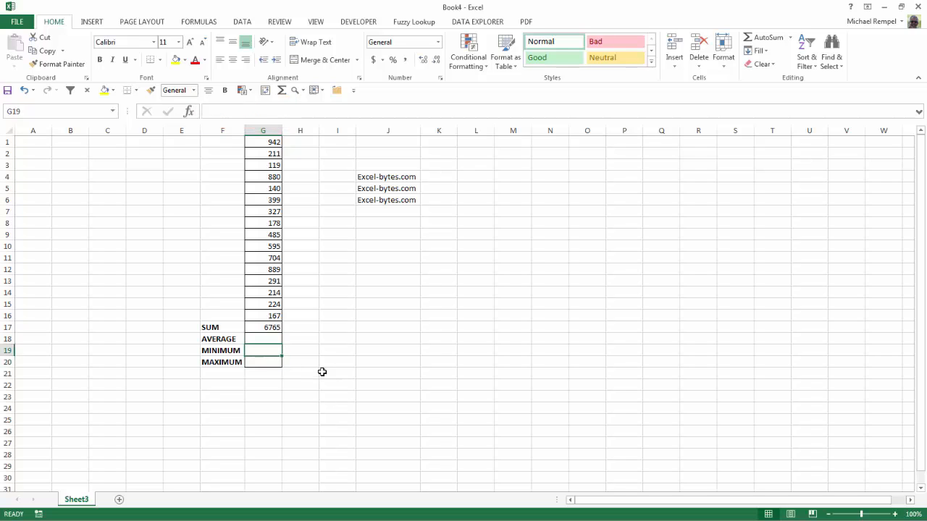
Fill G18 with the SUM formula, then edit it to AVERAGE(G1:G16), giving 422.8125
left_click(263, 339)
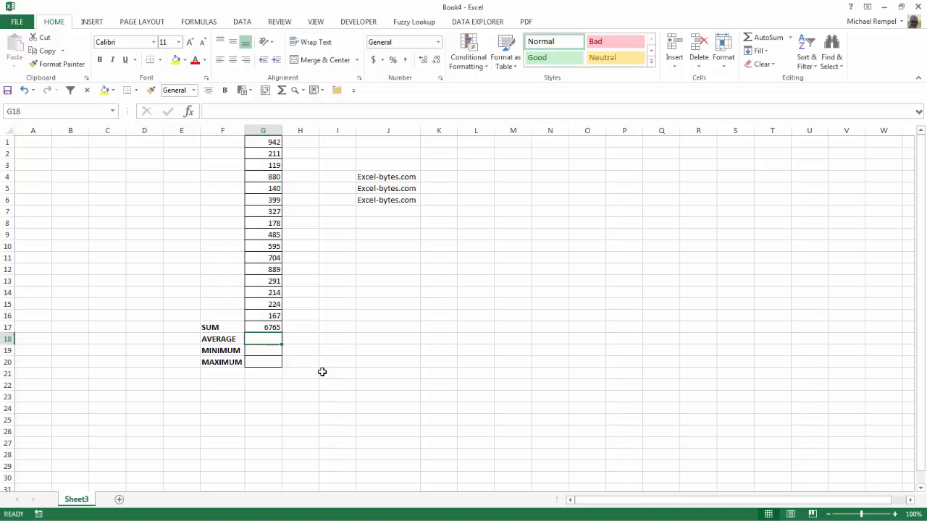
type("=SUM(G1:G16)")
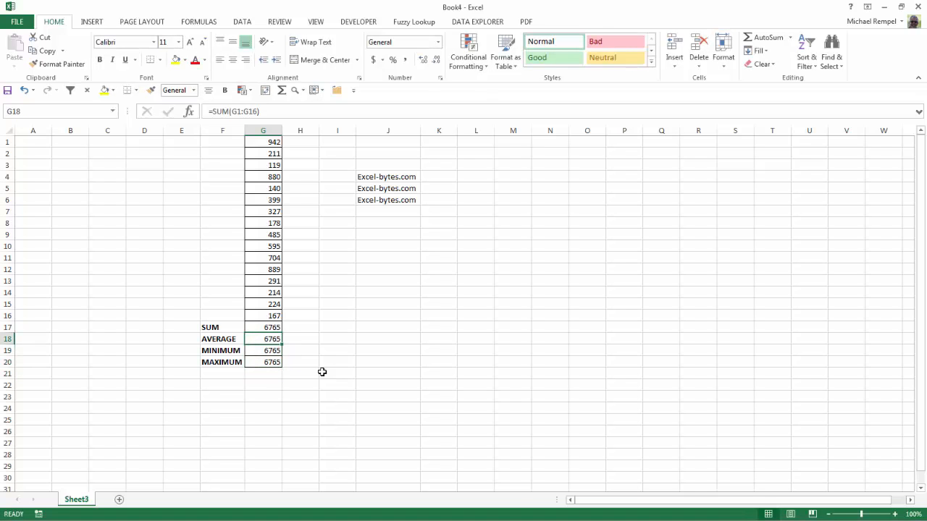
double_click(263, 339)
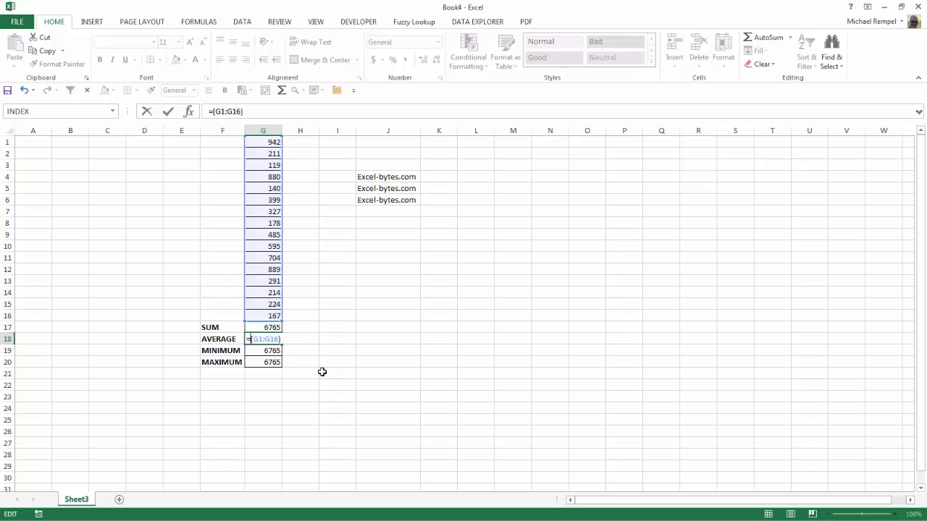
type("av")
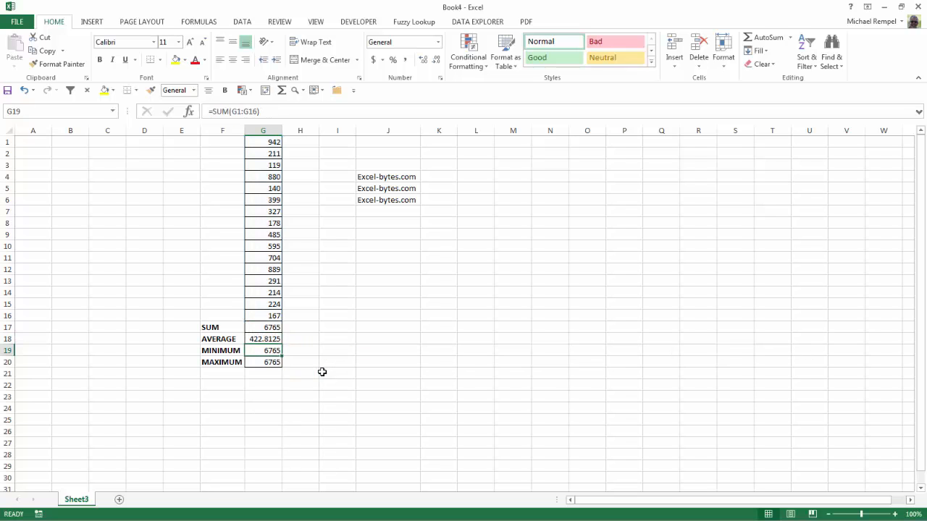
Change G19 to MIN(G1:G16) giving 119, and G20 to MAX giving 942
double_click(263, 351)
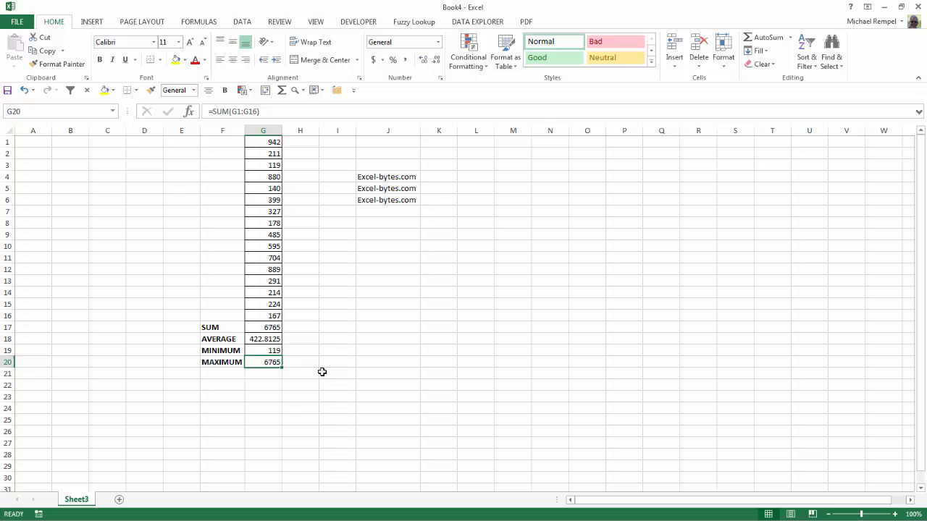
double_click(263, 362)
type("AX")
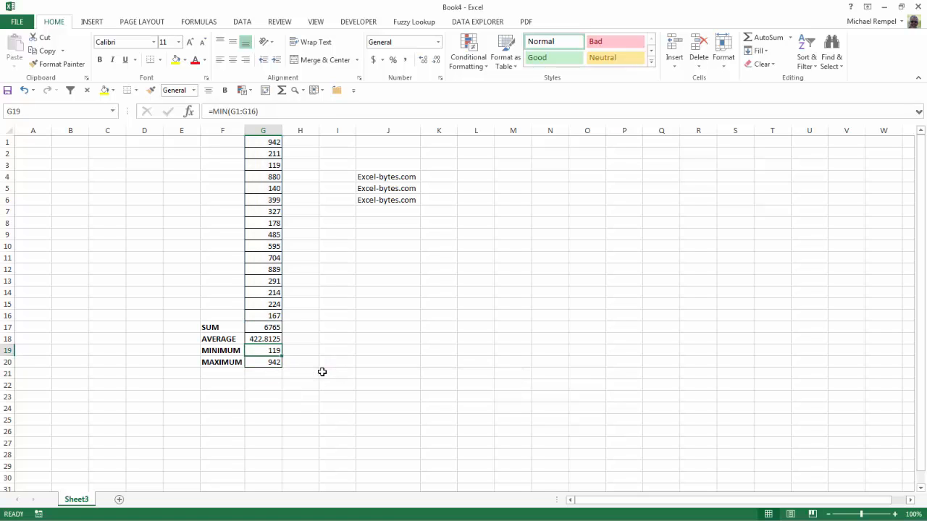
left_click(263, 327)
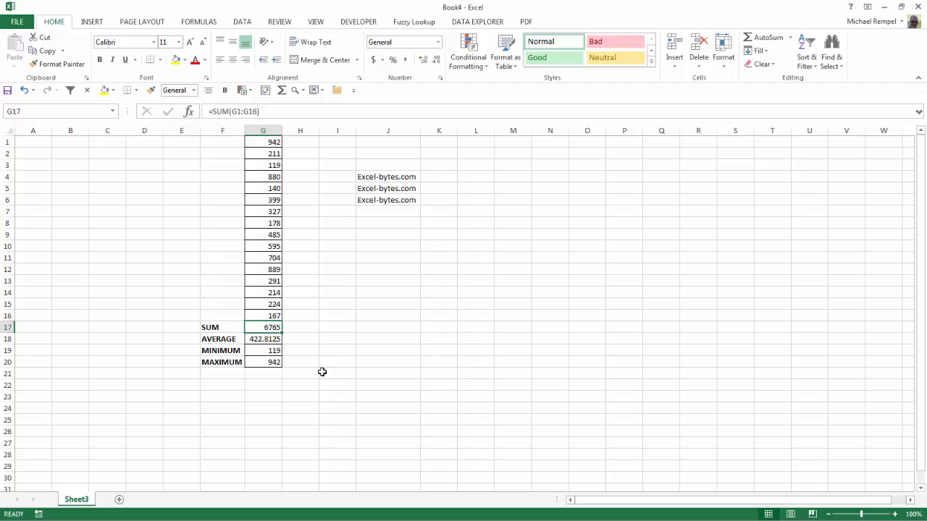